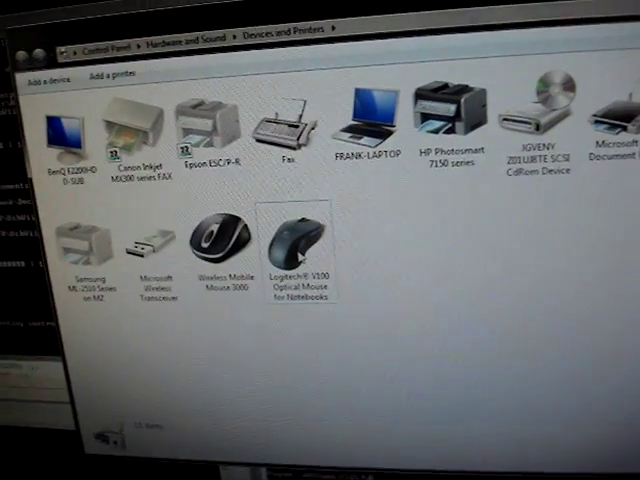
Select the Logitech V100 Optical Mouse for Notebooks to show its details in the details pane.
{"action": "left_click", "coordinate": [297, 235]}
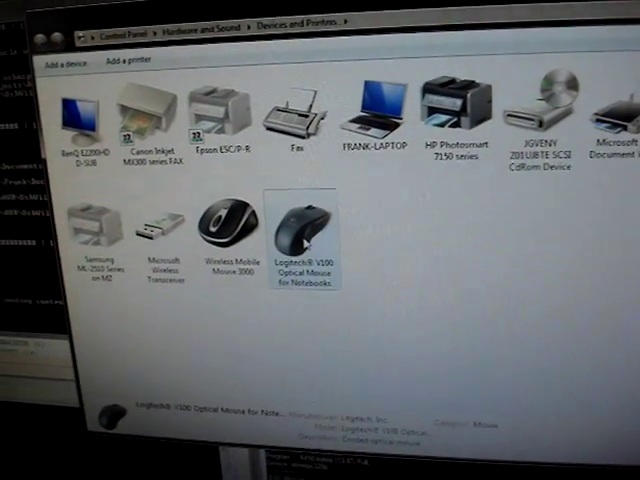